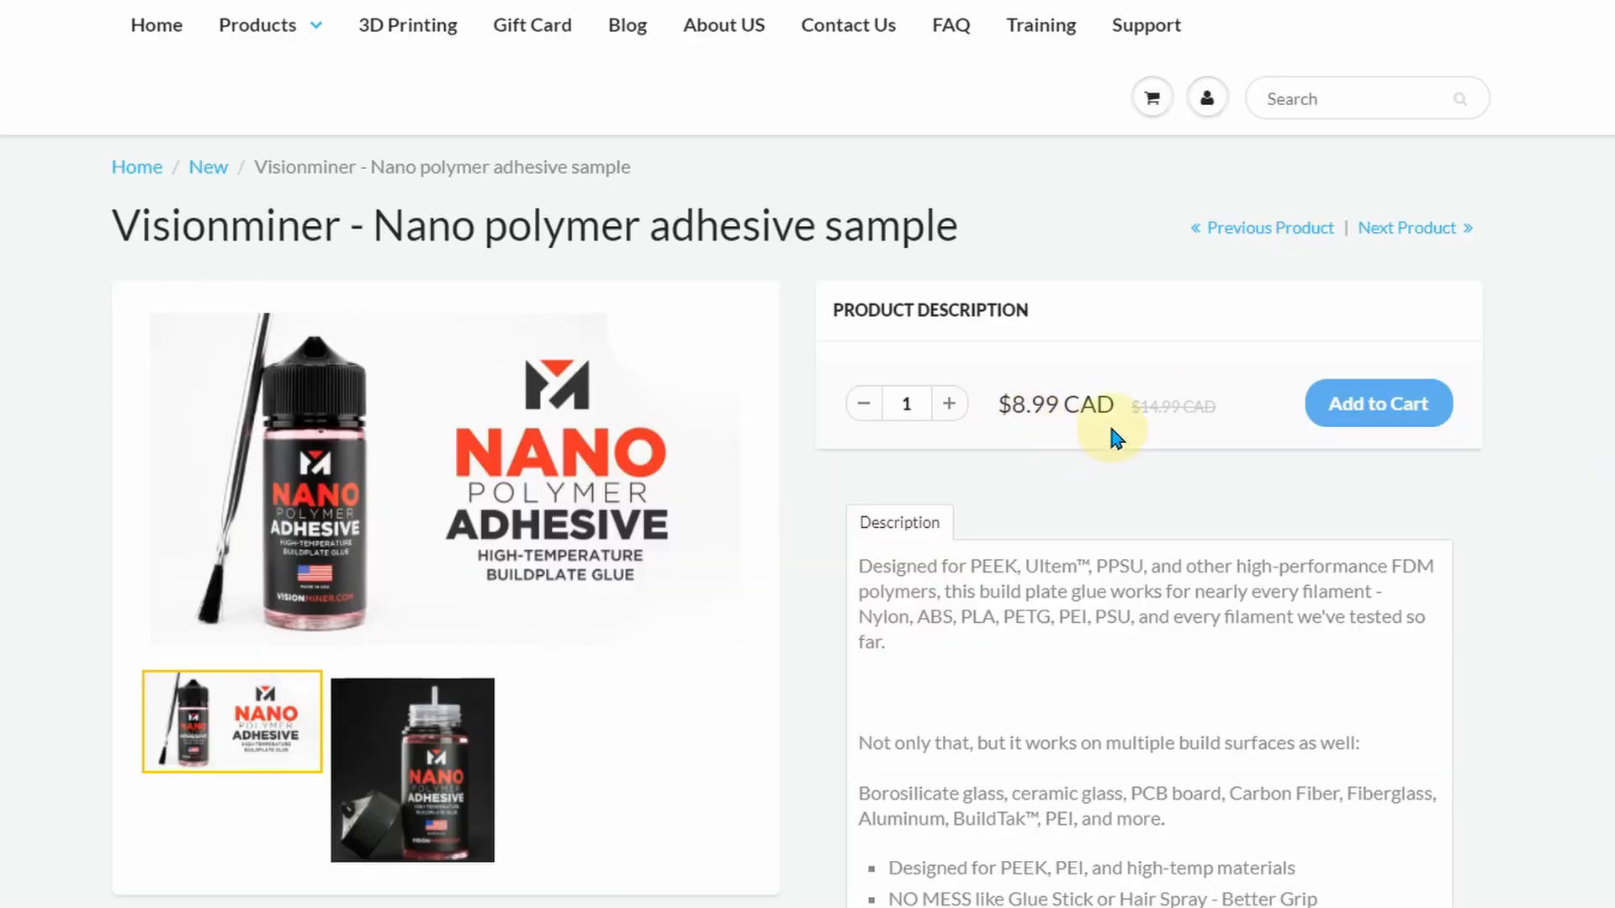
mouse_move(1066, 441)
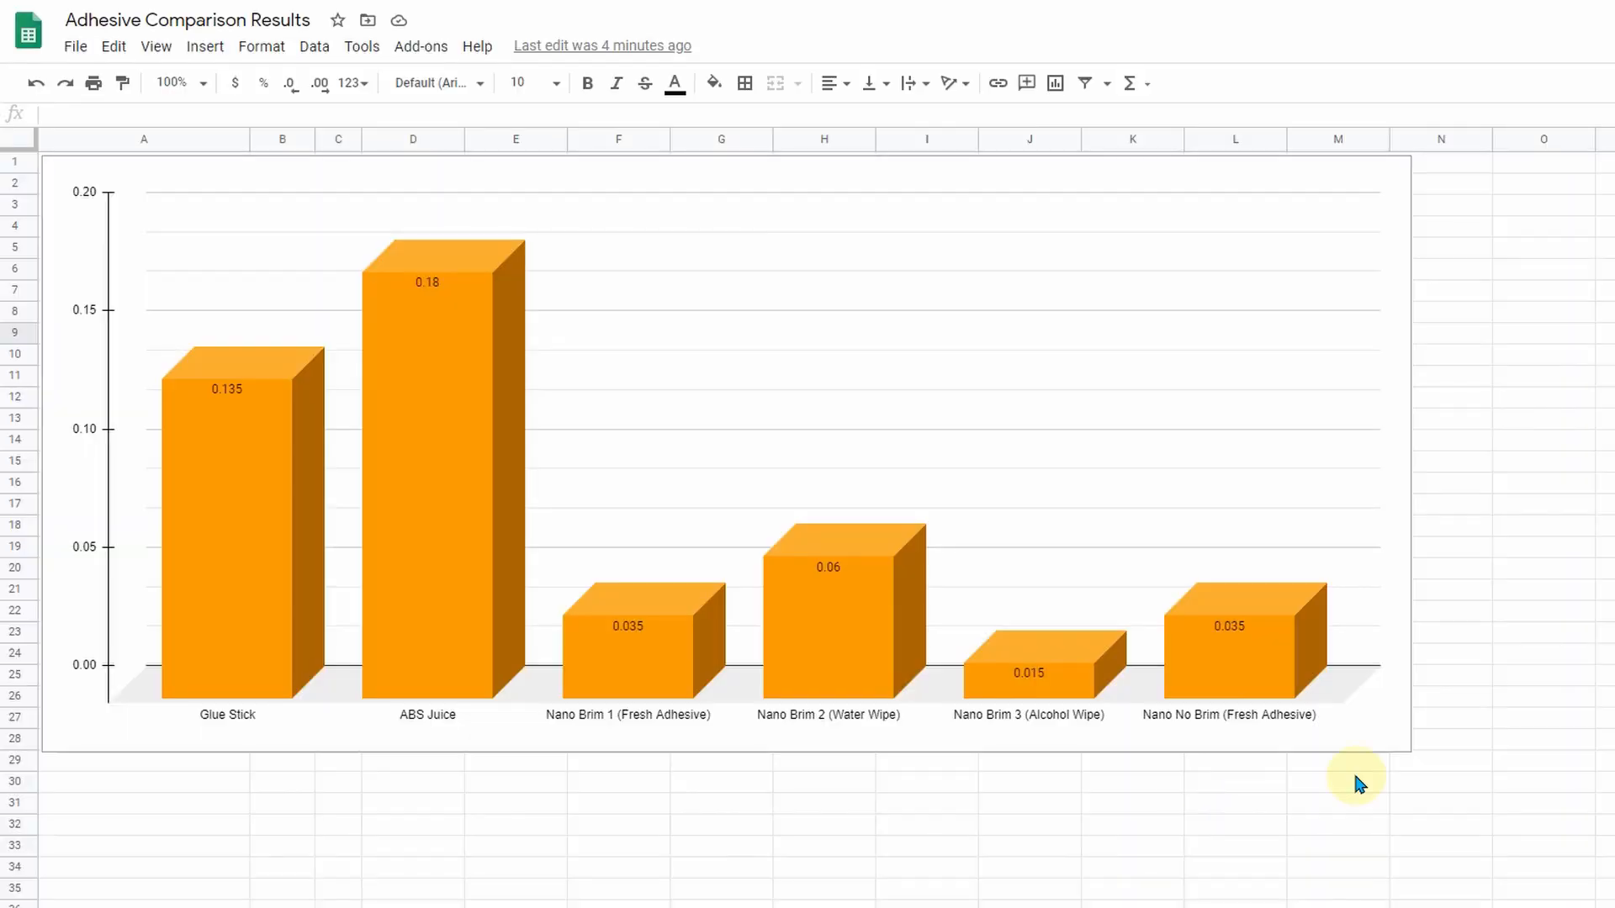
mouse_move(790, 577)
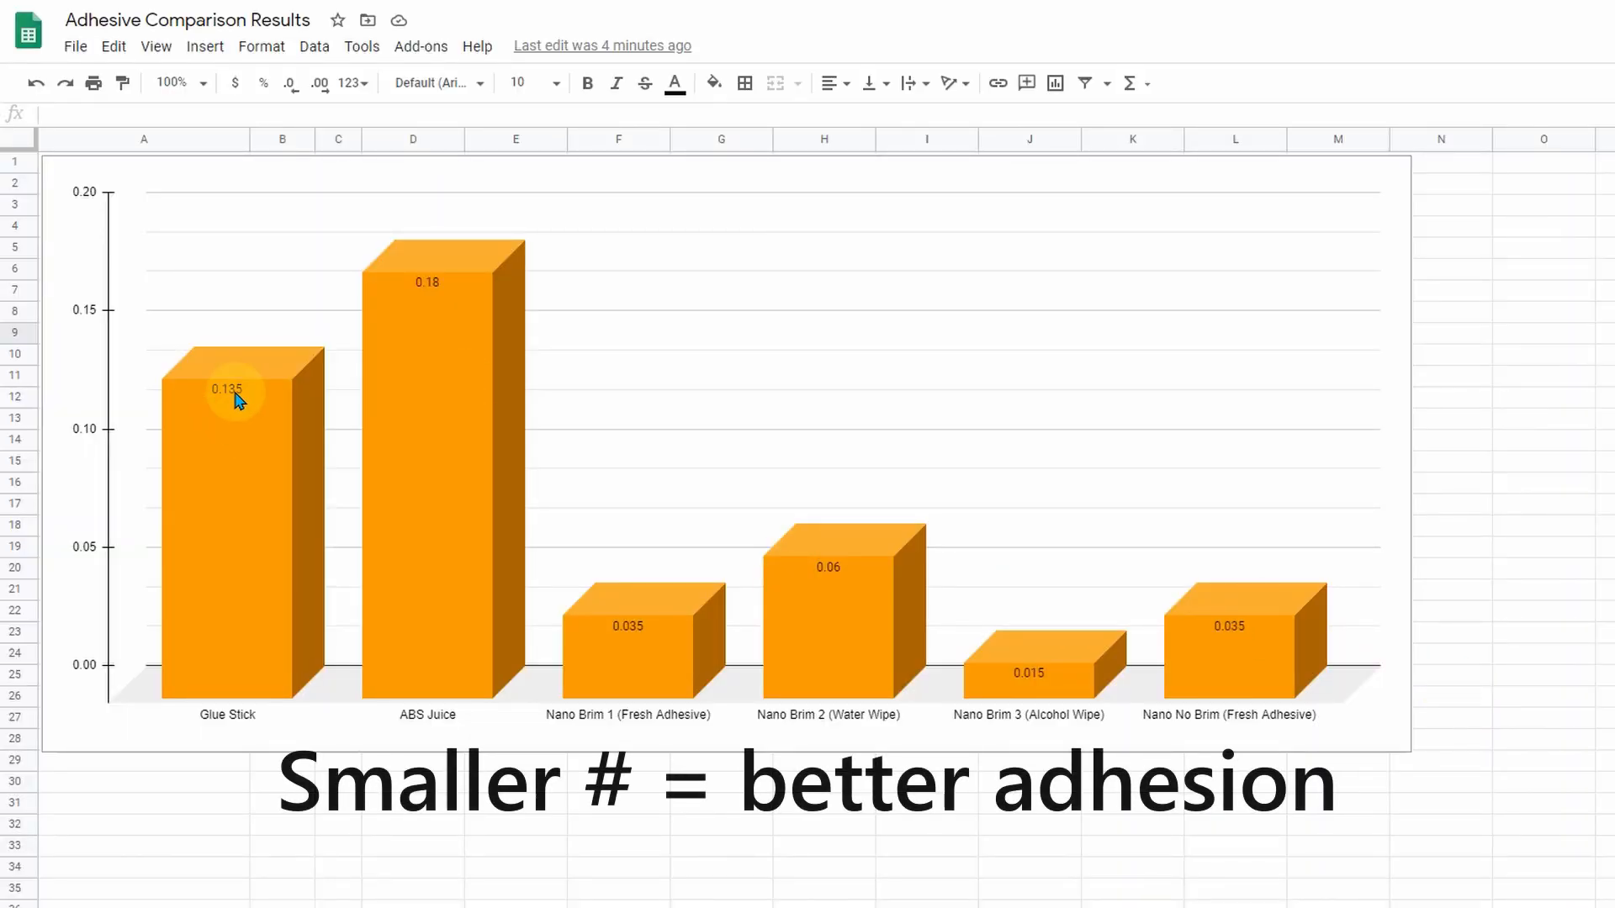
mouse_move(280, 403)
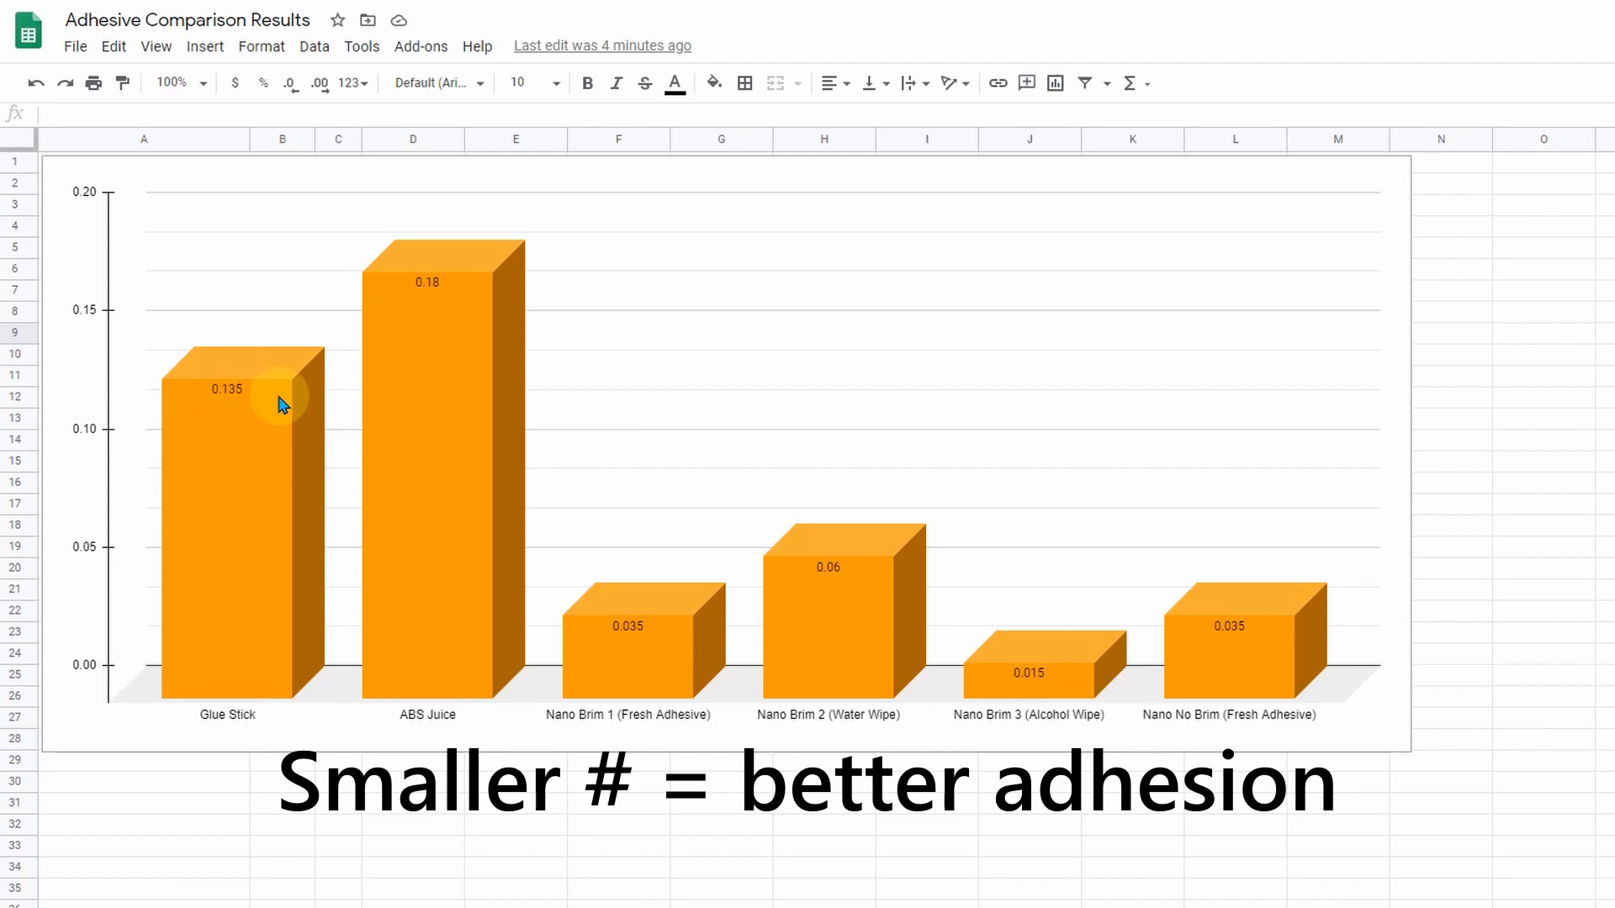
mouse_move(266, 368)
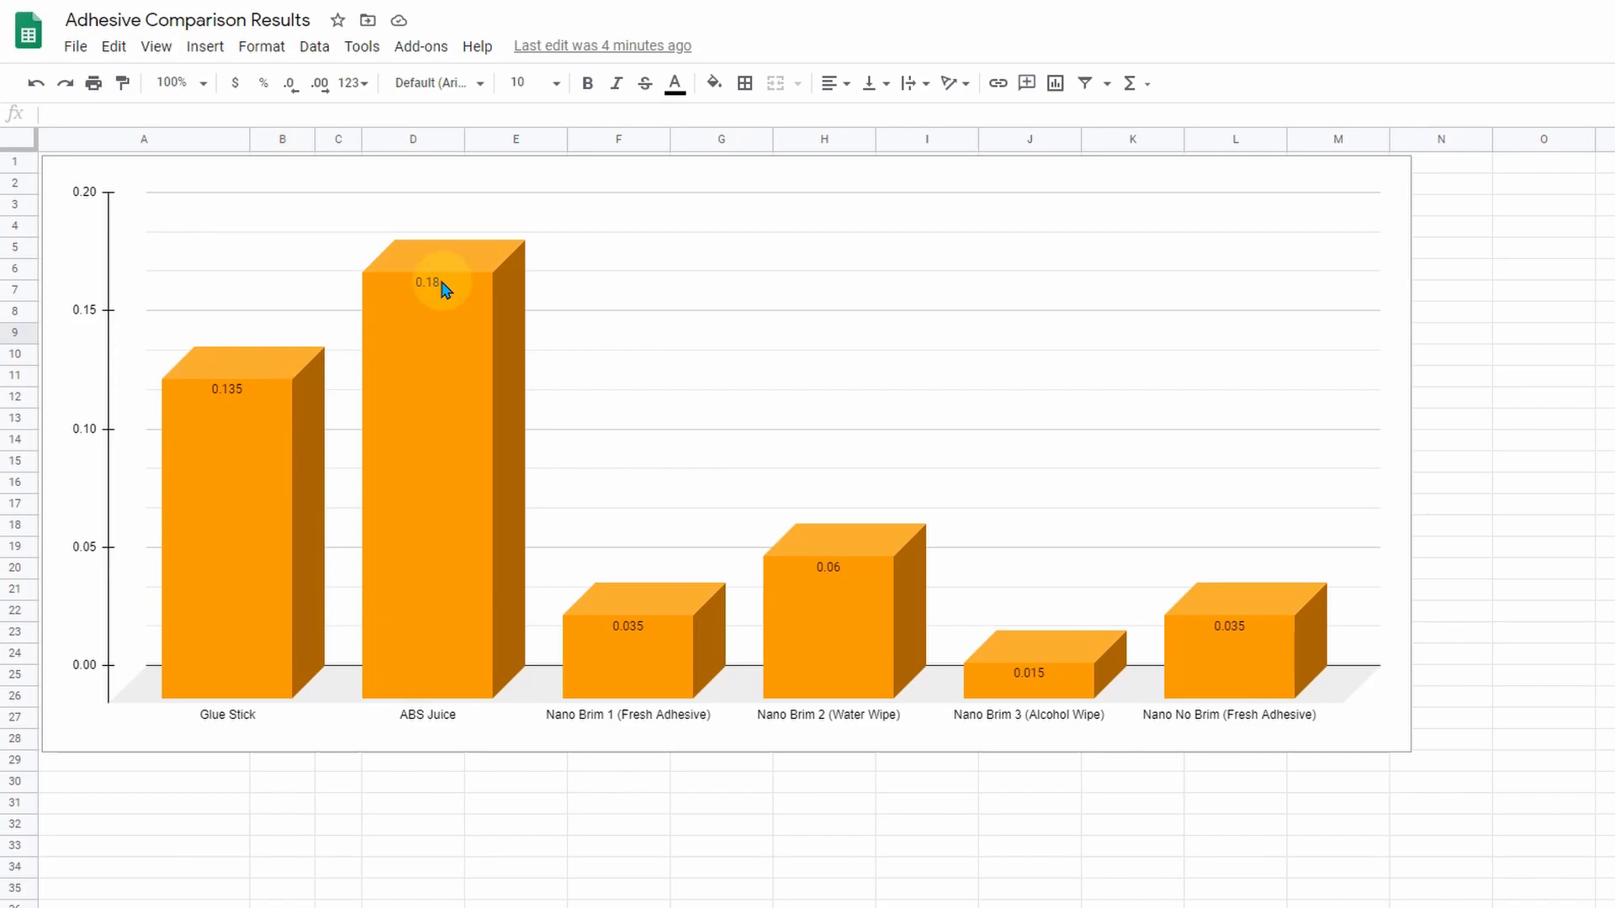
mouse_move(843, 444)
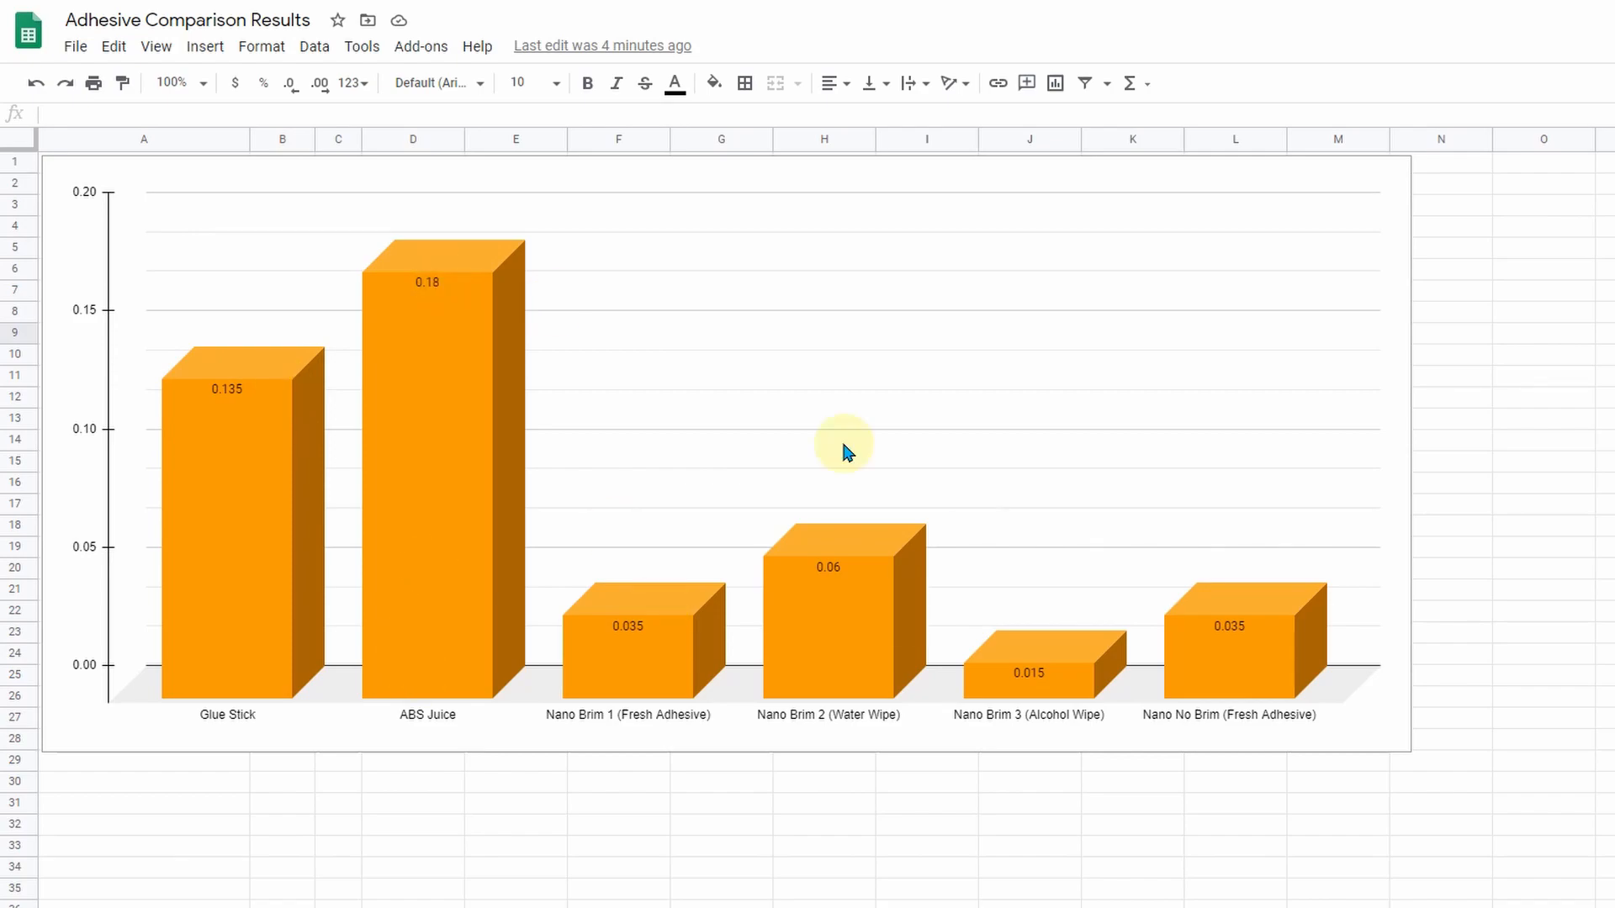
mouse_move(939, 444)
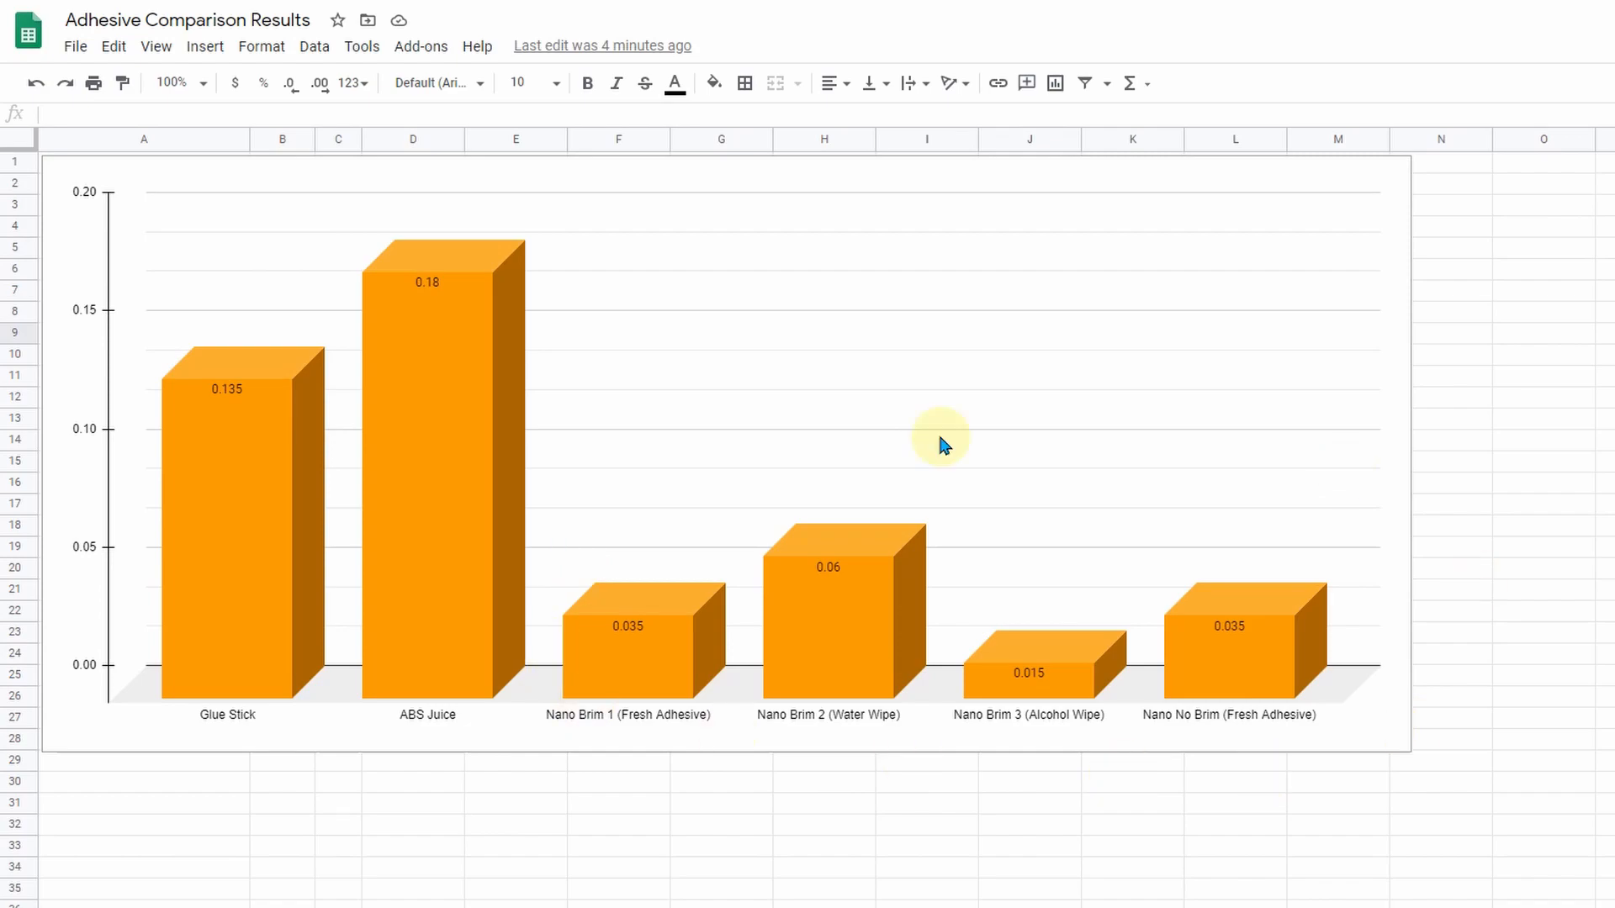
mouse_move(801, 634)
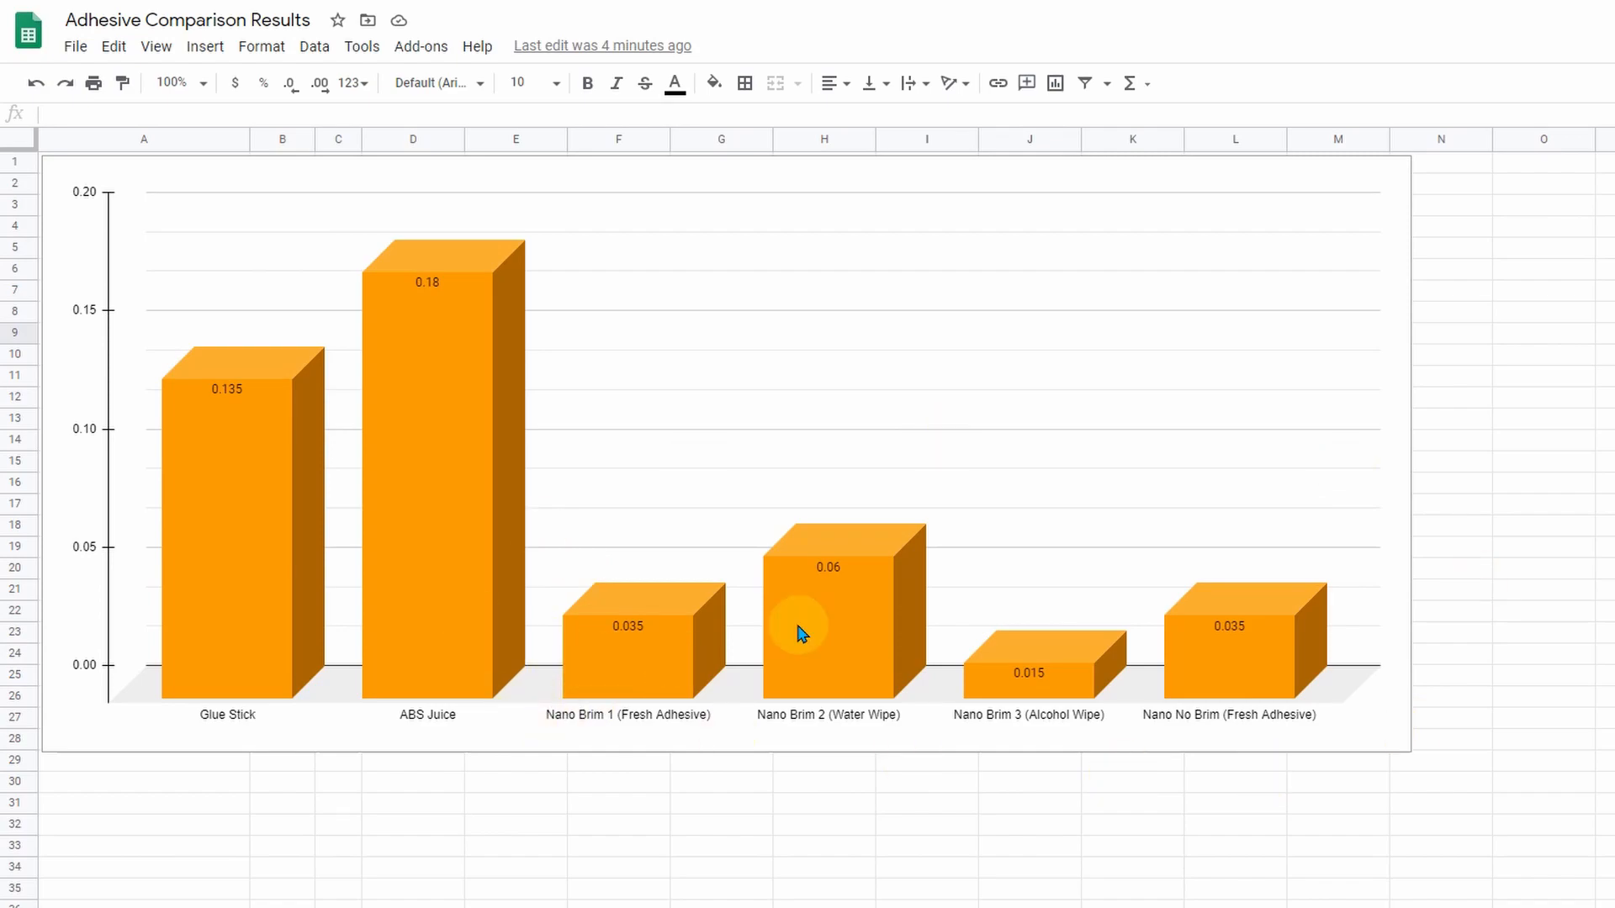
mouse_move(1208, 671)
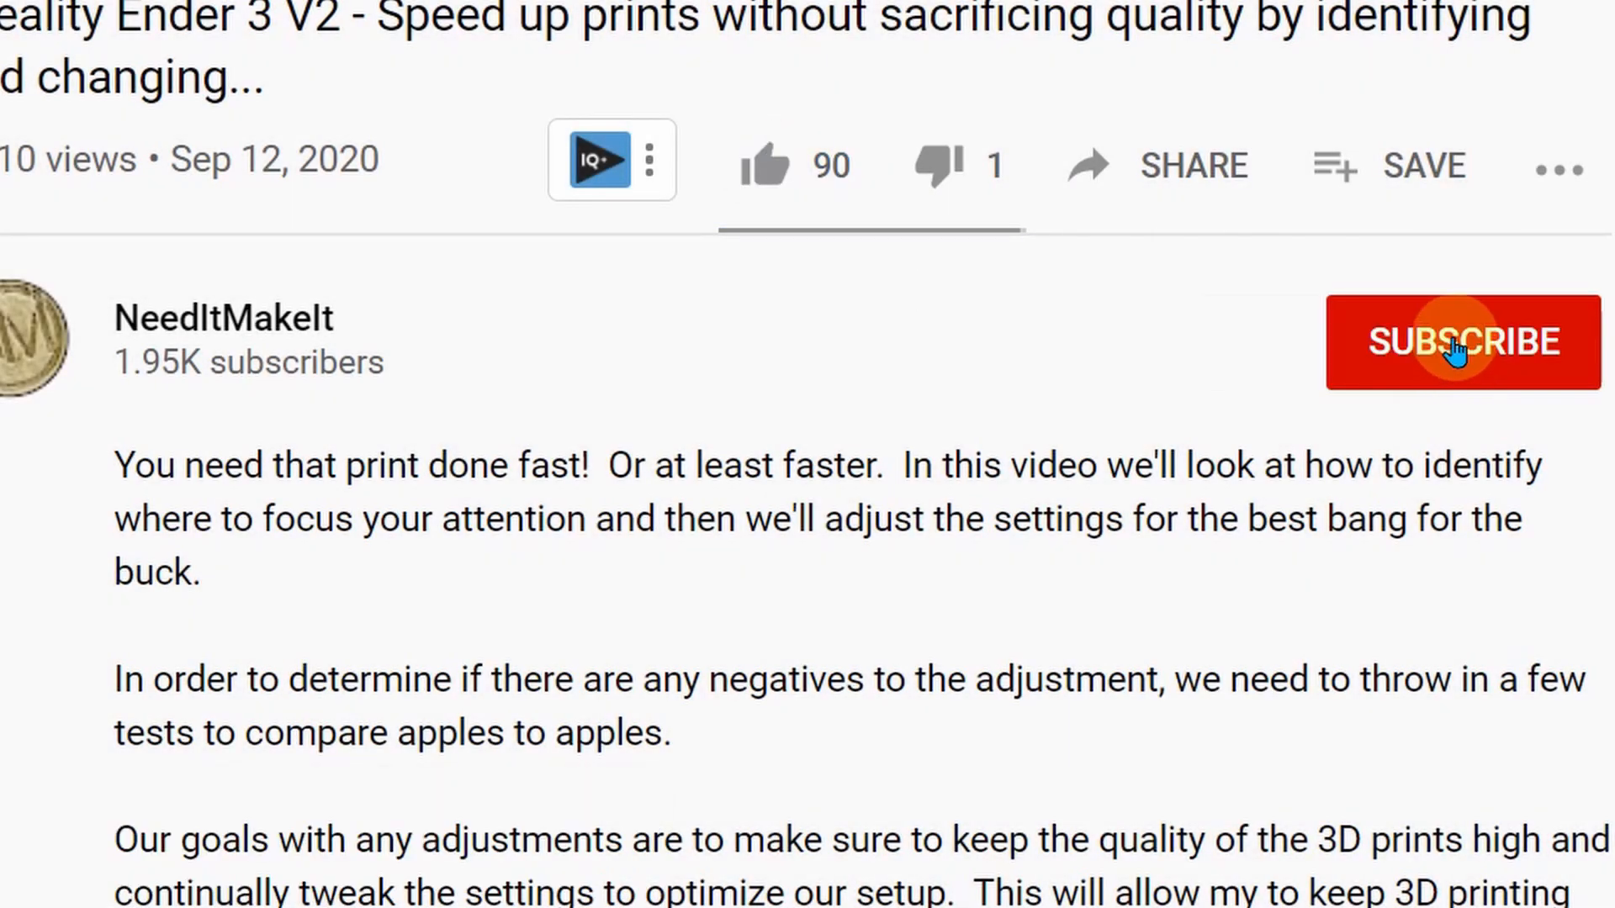
Subscribe to the NeedItMakeIt channel under the Ender 3 V2 print-speed video
left_click(1462, 342)
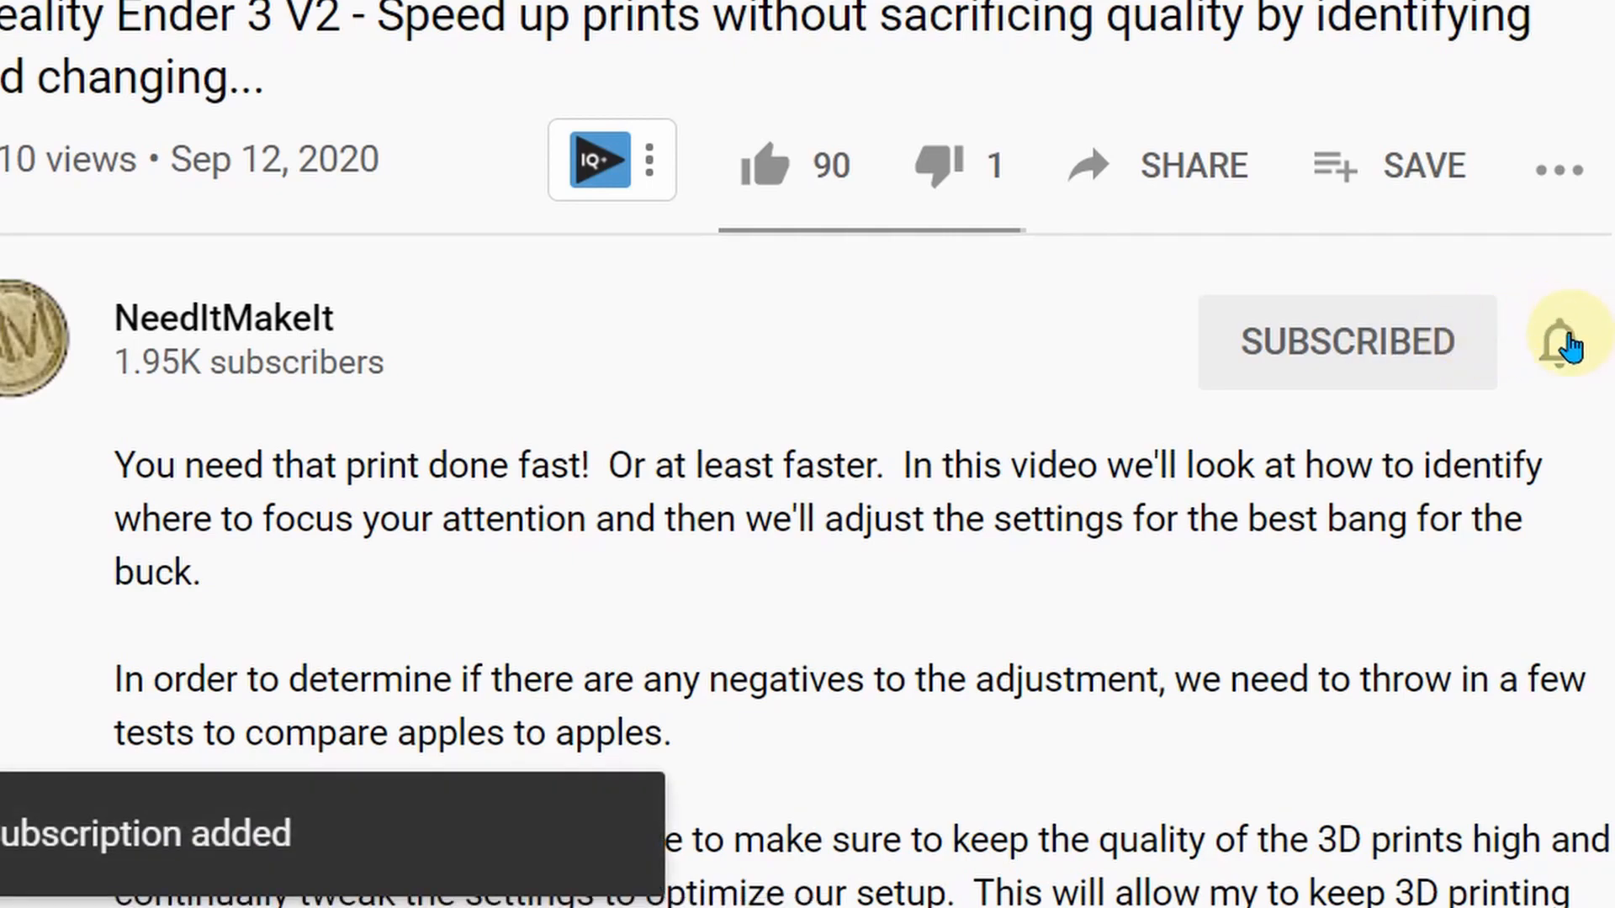